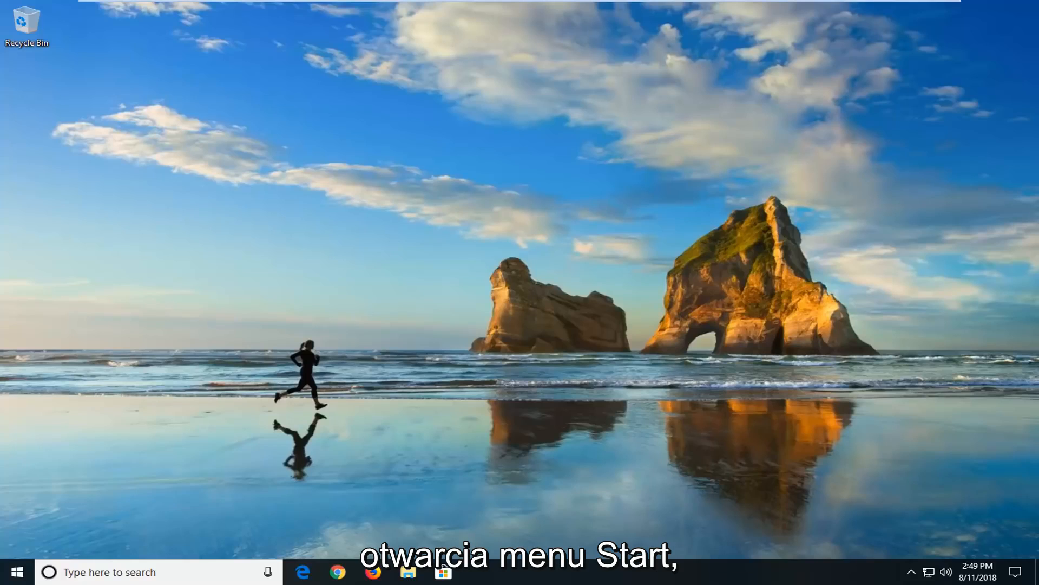
Step: Search Start for cmd and run Command Prompt as administrator
left_click(15, 572)
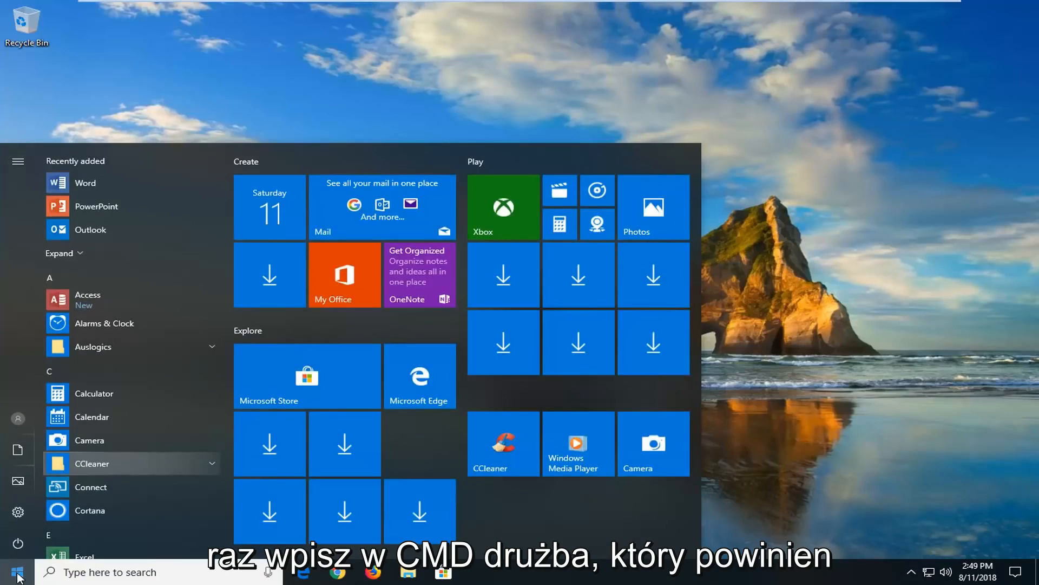
type("cmd")
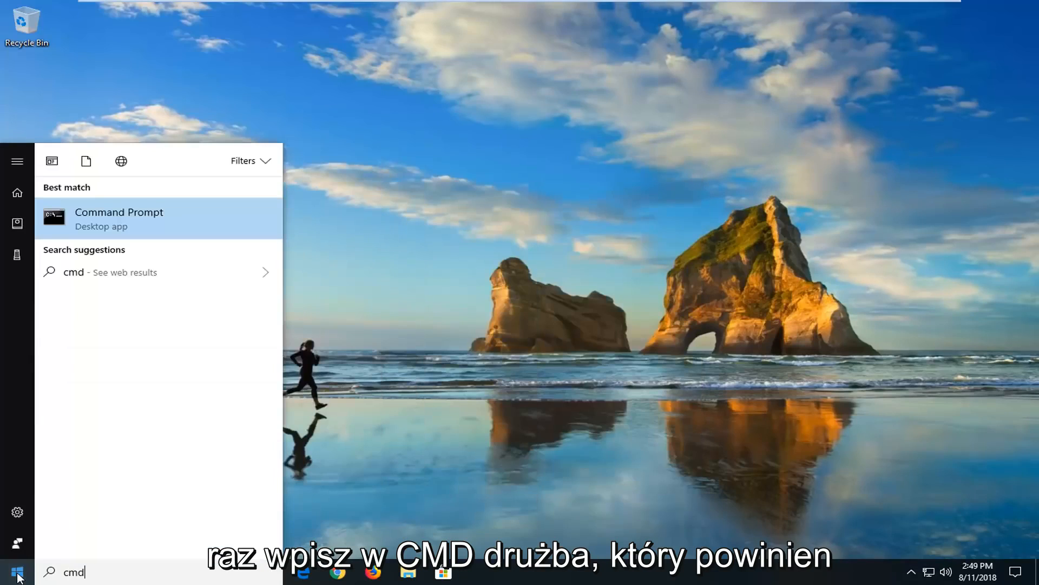
mouse_move(77, 390)
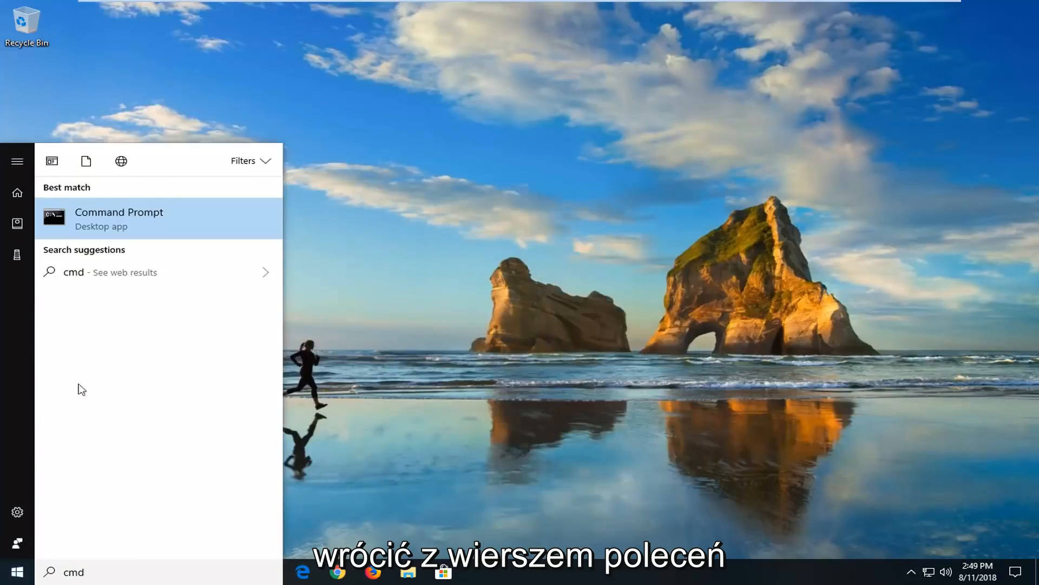
right_click(119, 212)
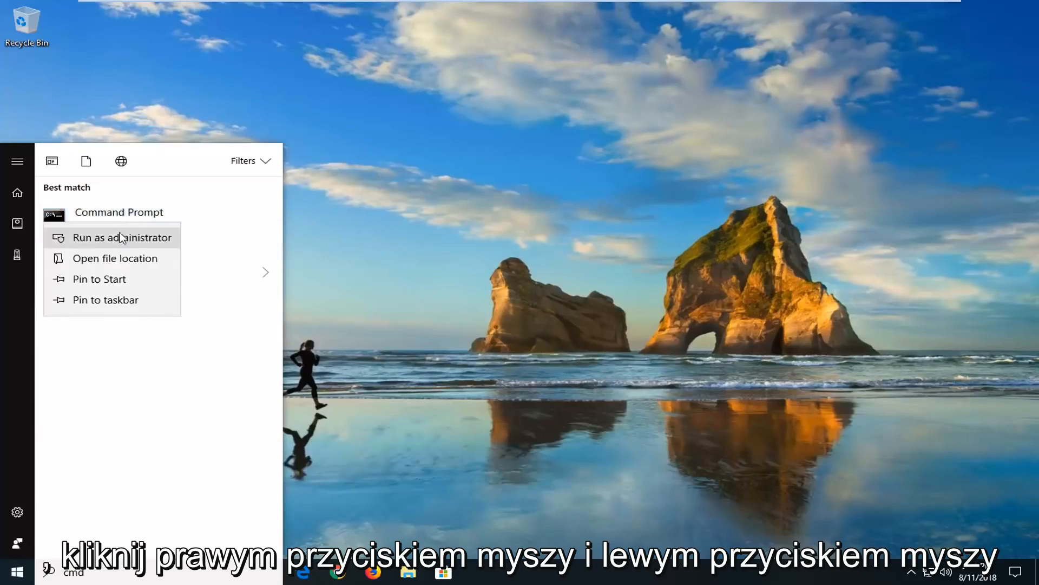
left_click(121, 237)
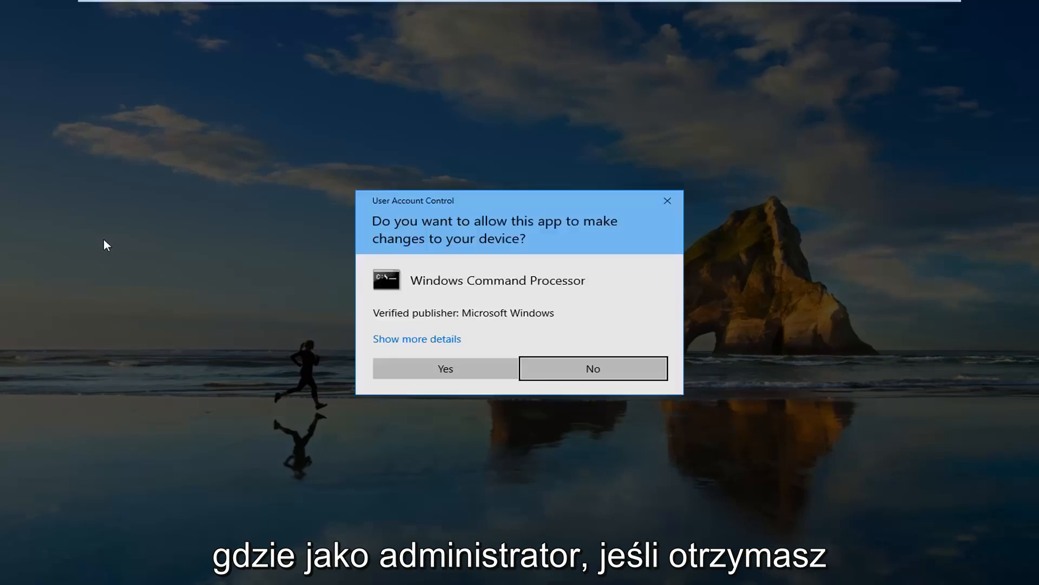
mouse_move(404, 217)
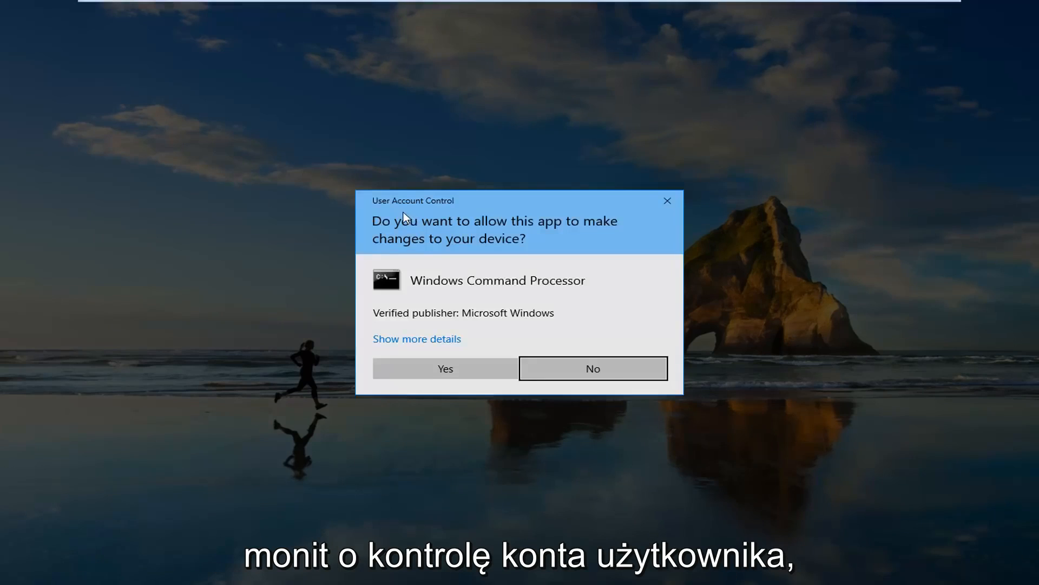
Step: Approve the UAC prompt and enter slmgr -rearm at the administrator Command Prompt
left_click(445, 368)
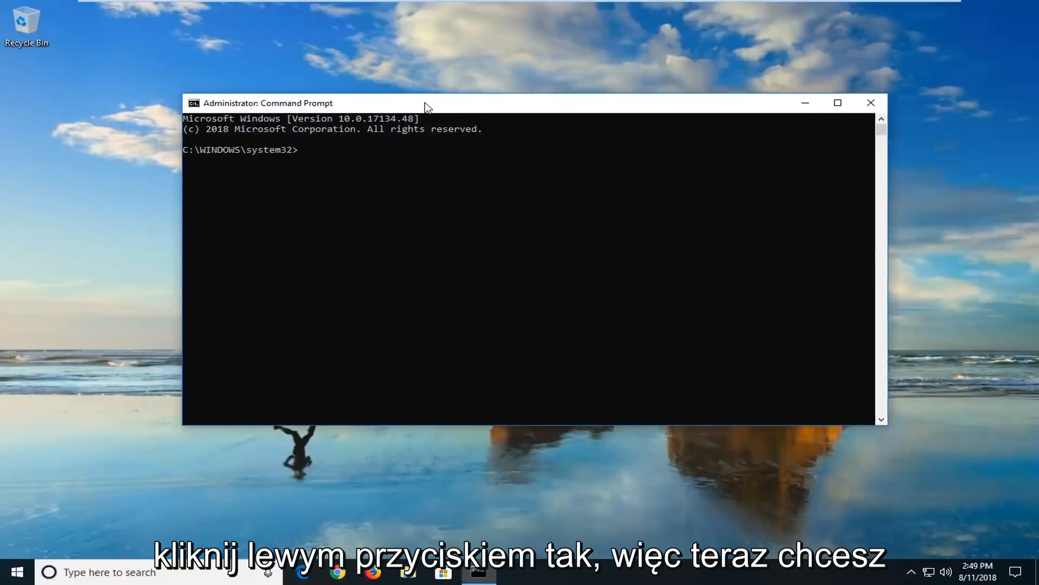
type("sl")
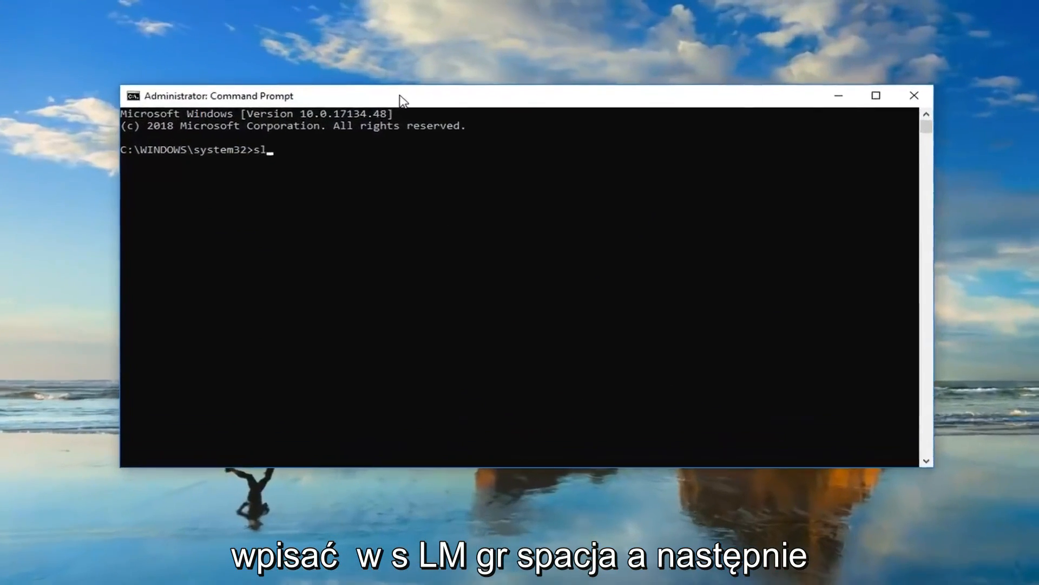
type("mgr -")
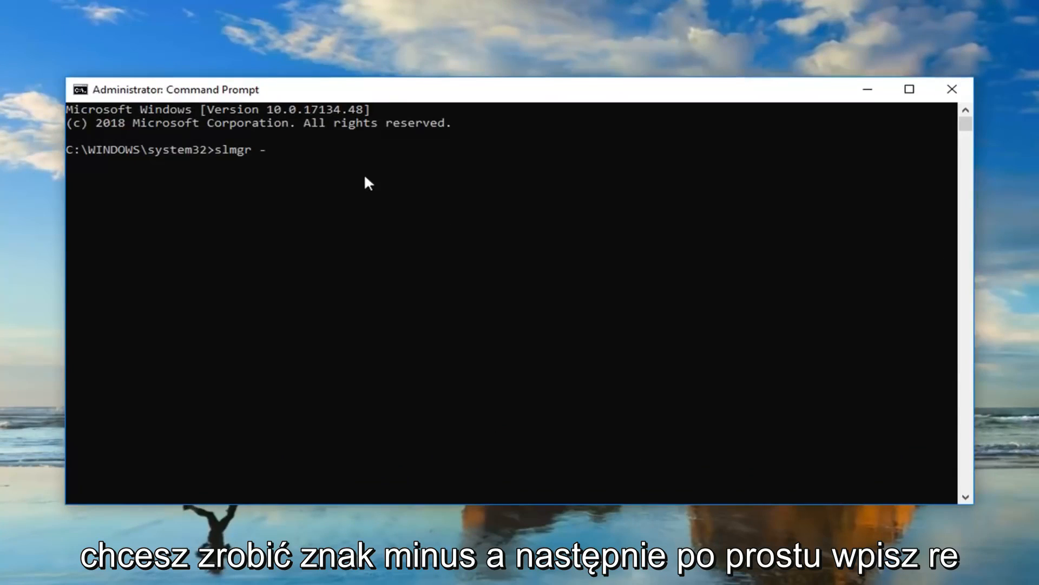
type("re")
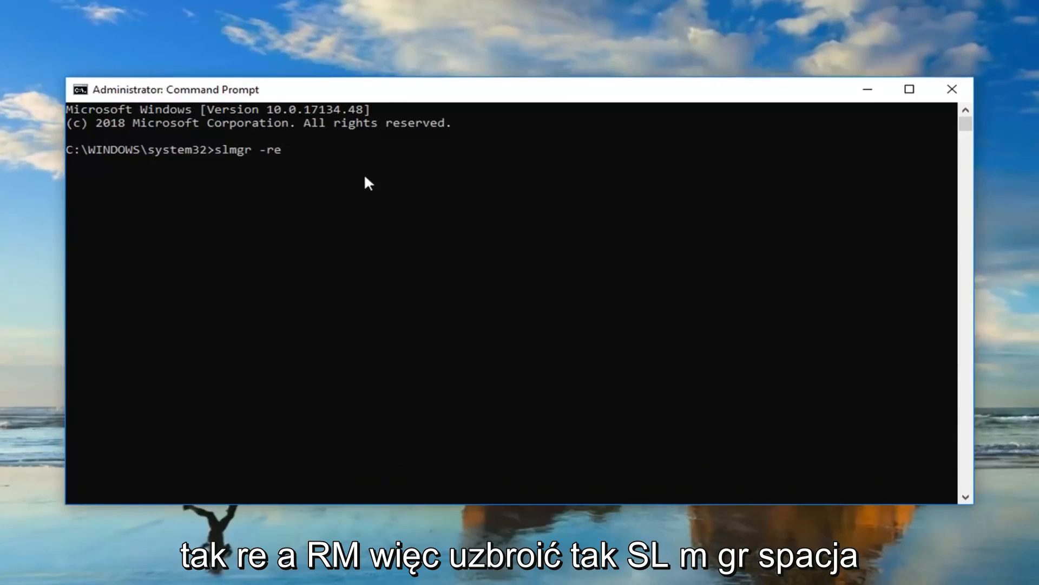
type("ar")
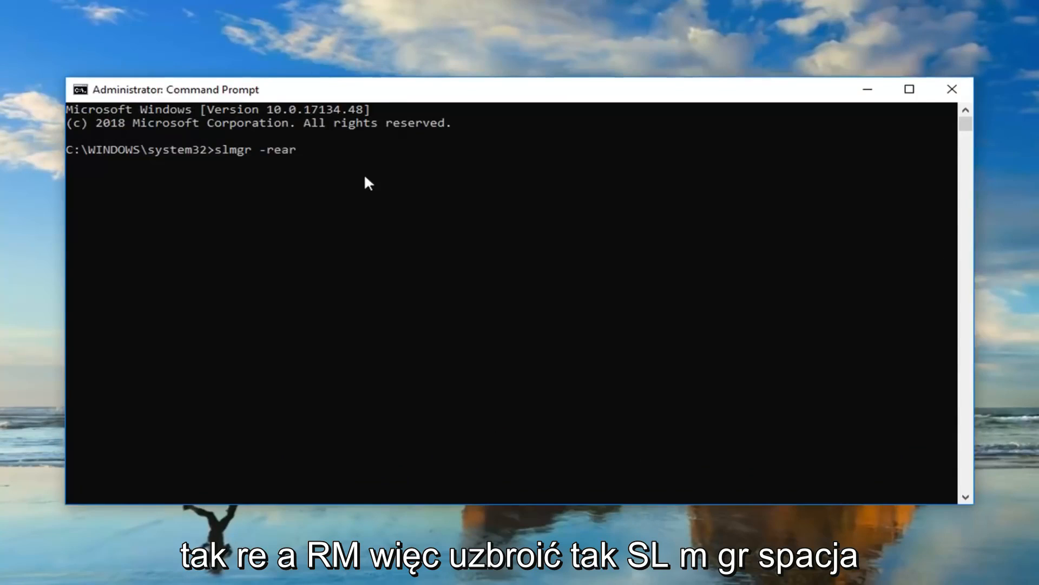
type("m")
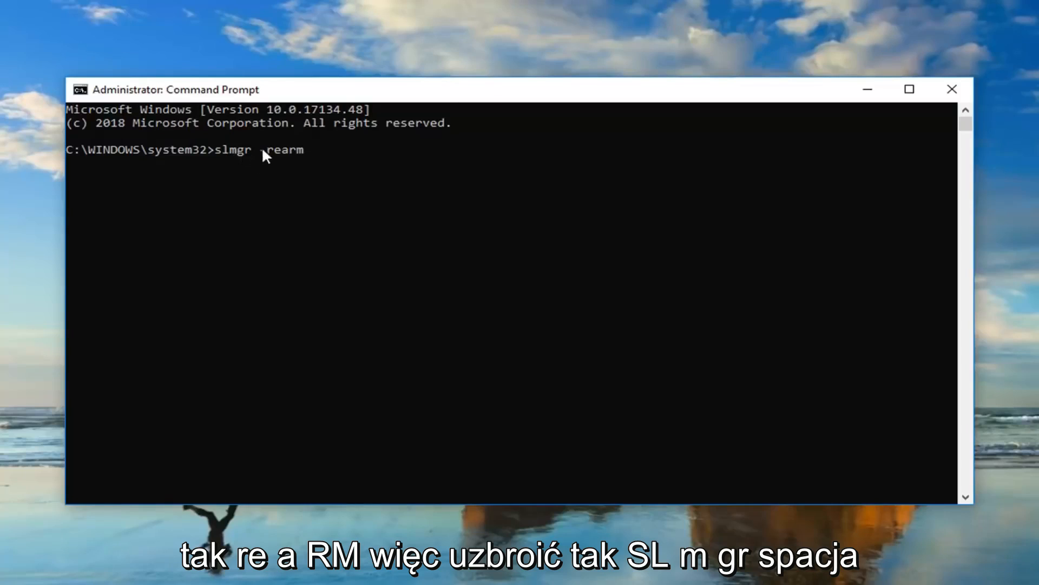
type("-")
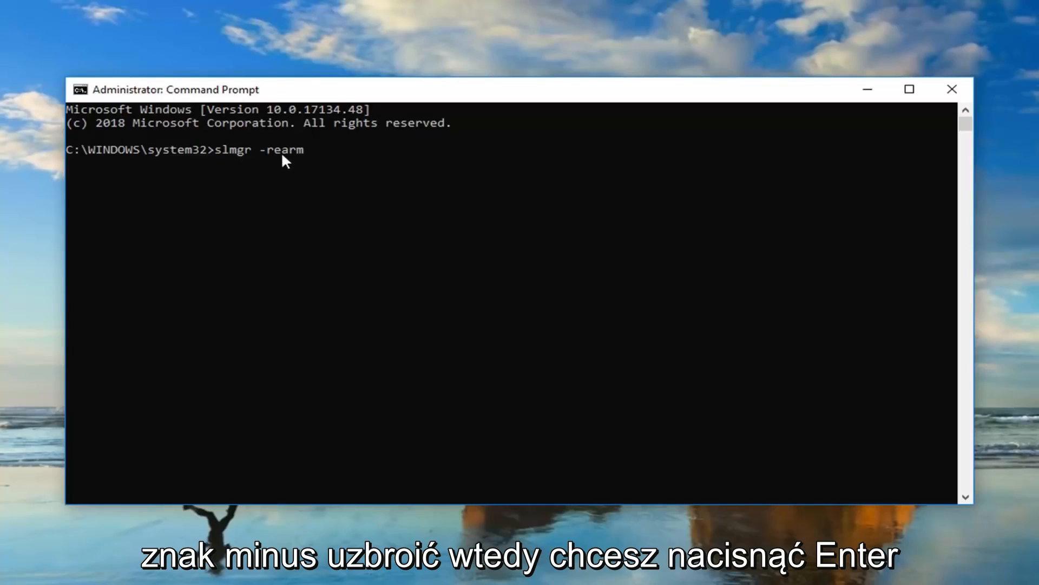
Step: Run slmgr -rearm and dismiss the Windows Script Host error 0xC004D302
key("Return")
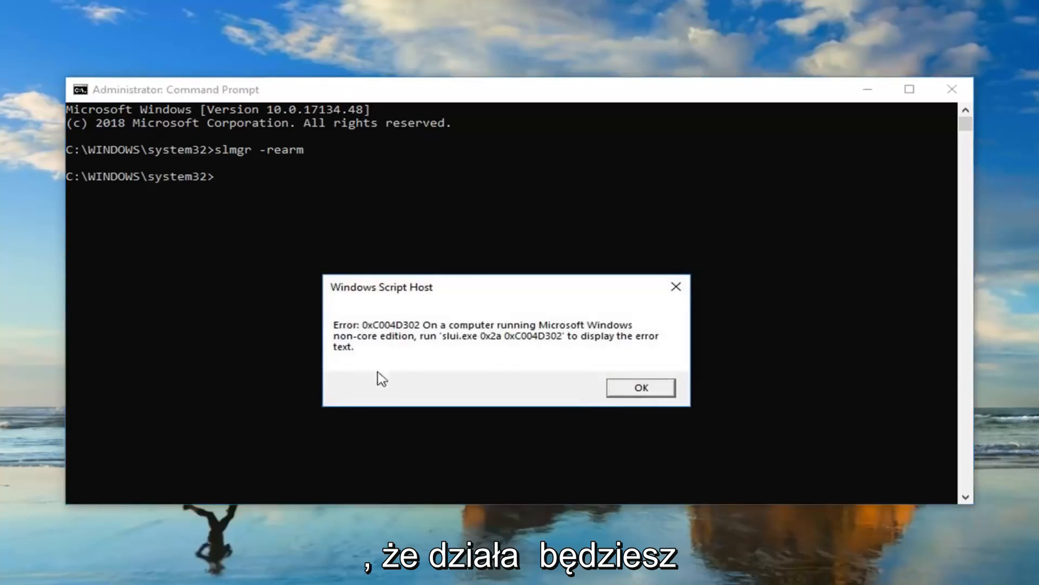
mouse_move(407, 391)
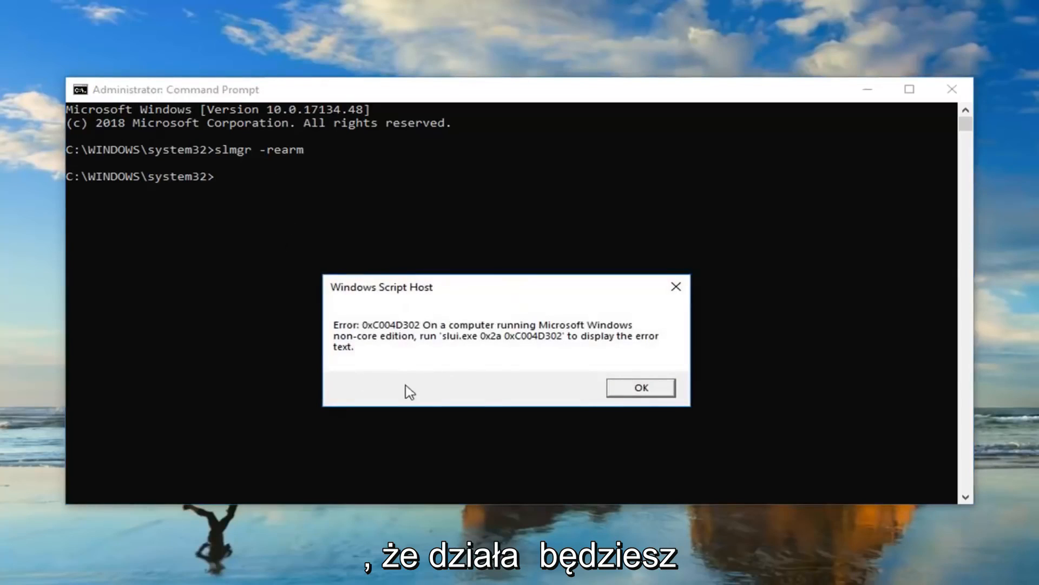
mouse_move(357, 360)
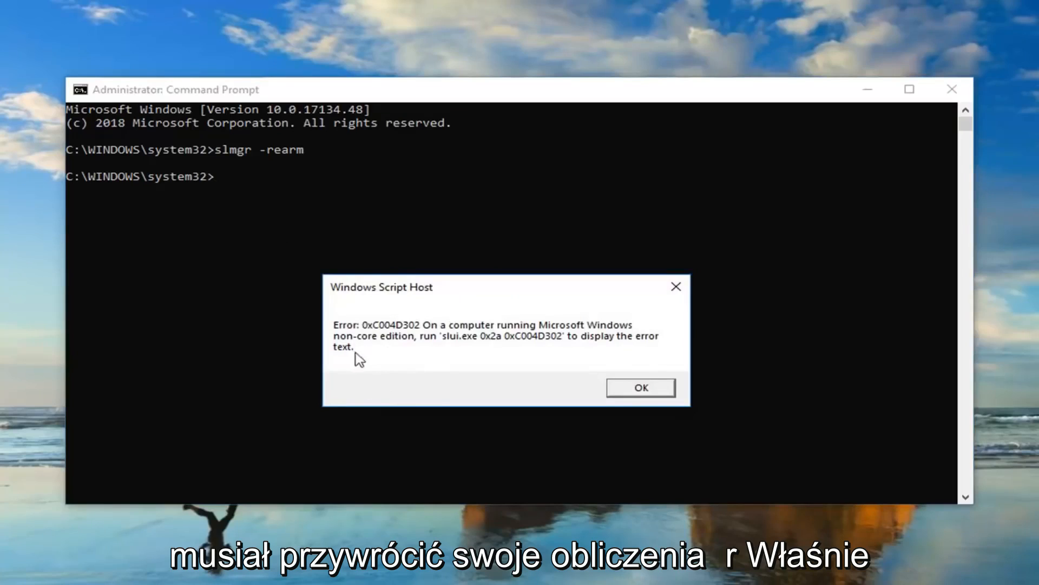
mouse_move(455, 340)
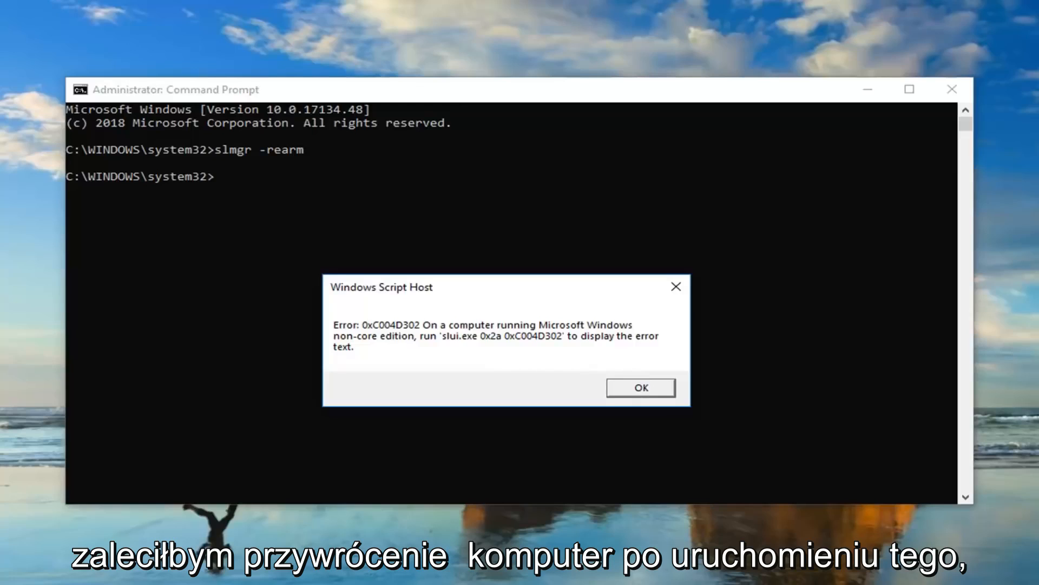
left_click(639, 387)
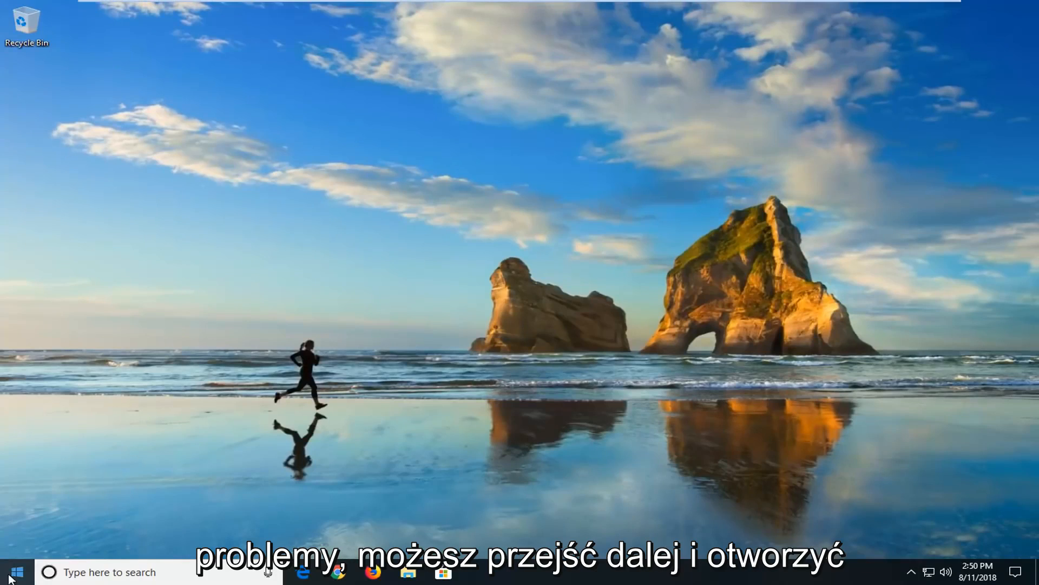
Step: Search Start for regedit and approve its User Account Control prompt
left_click(15, 572)
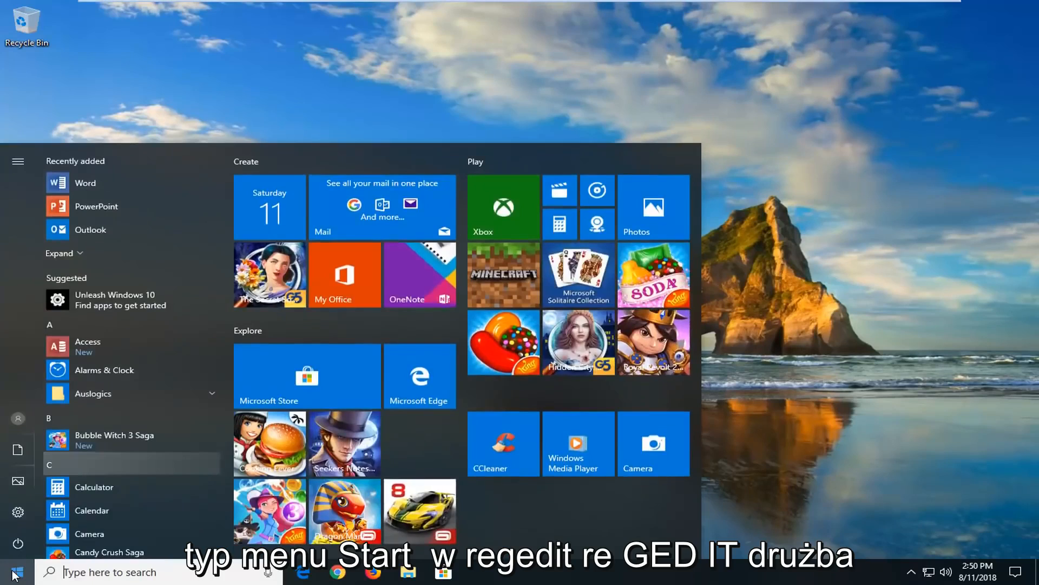
type("regedit")
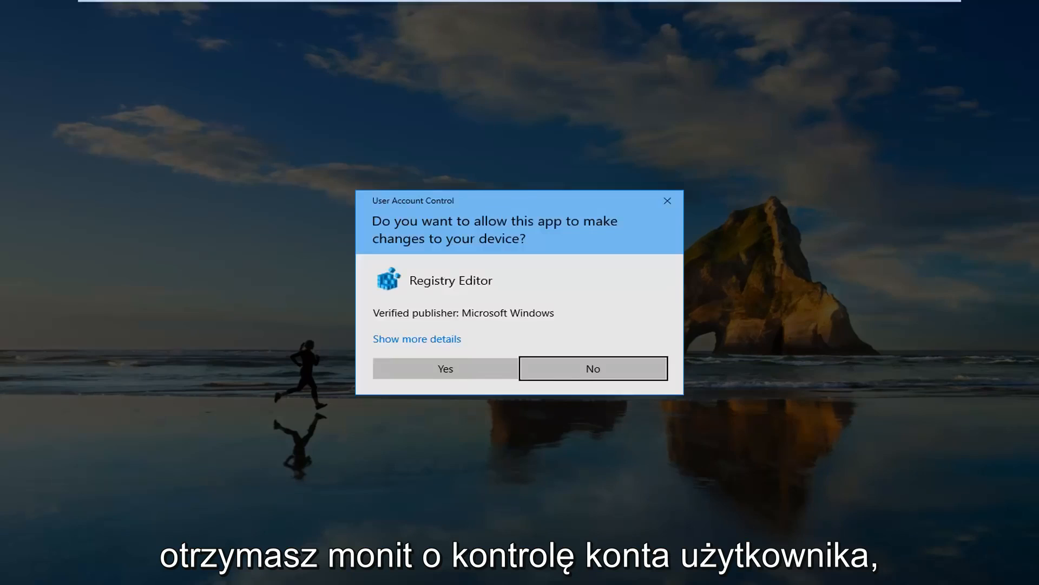
mouse_move(445, 368)
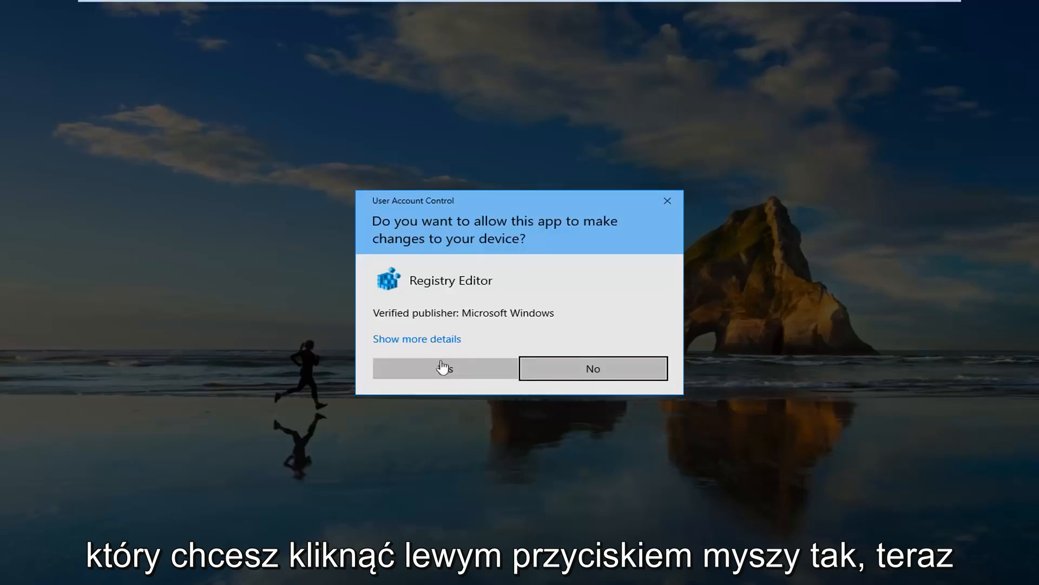
left_click(444, 368)
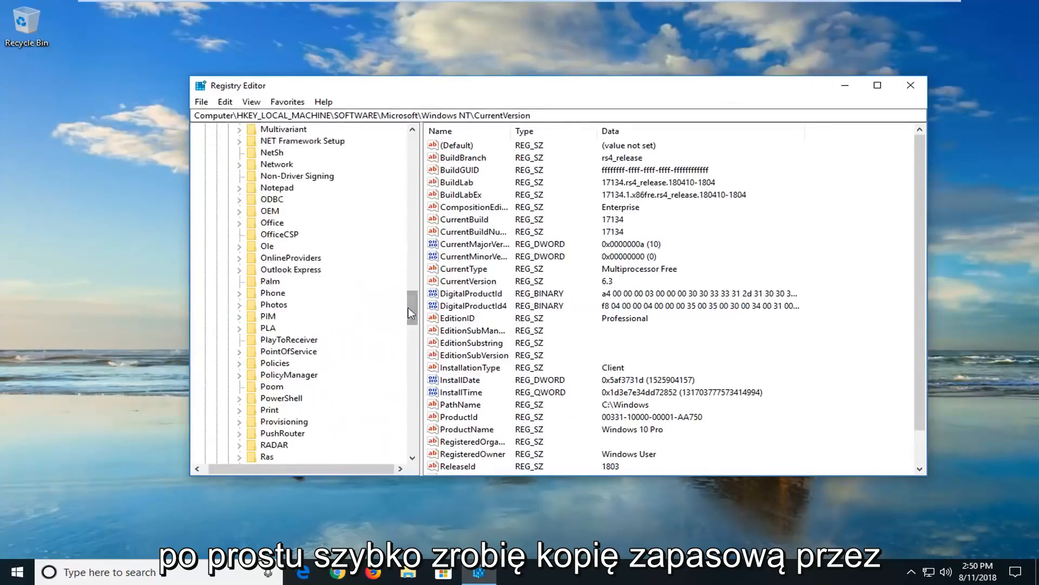
scroll("up", 3)
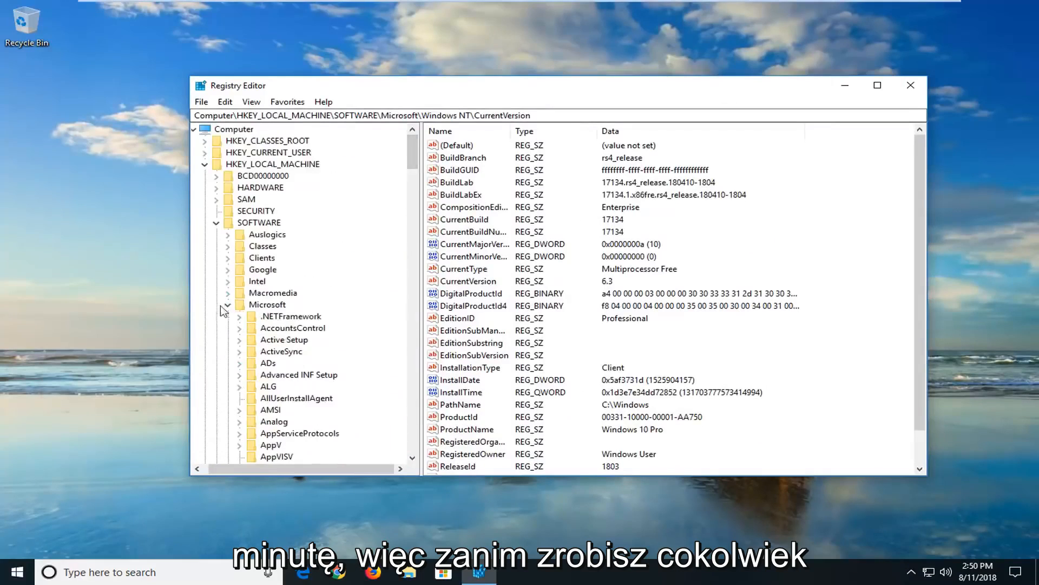
left_click(207, 164)
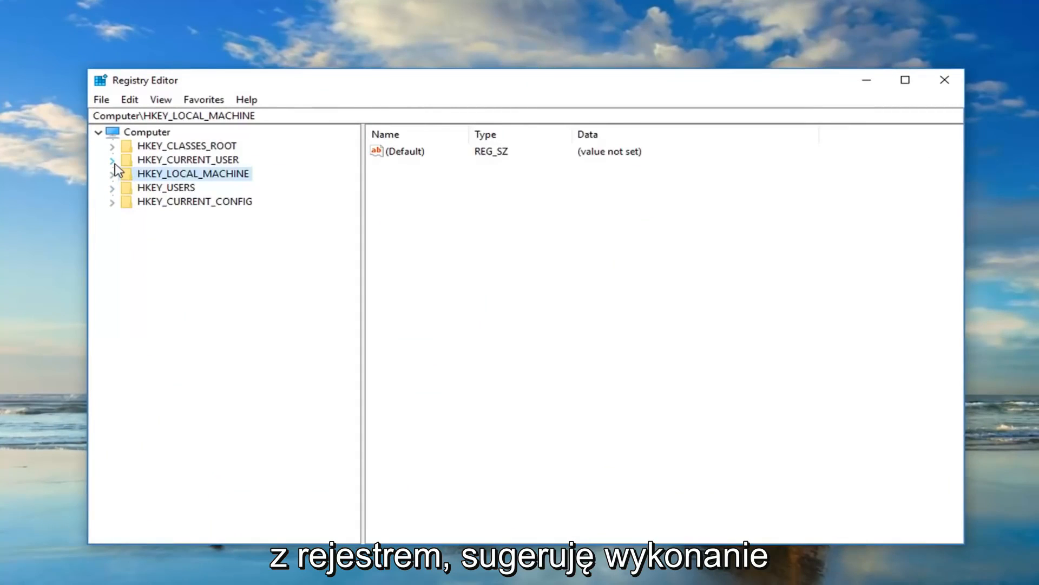
left_click(101, 99)
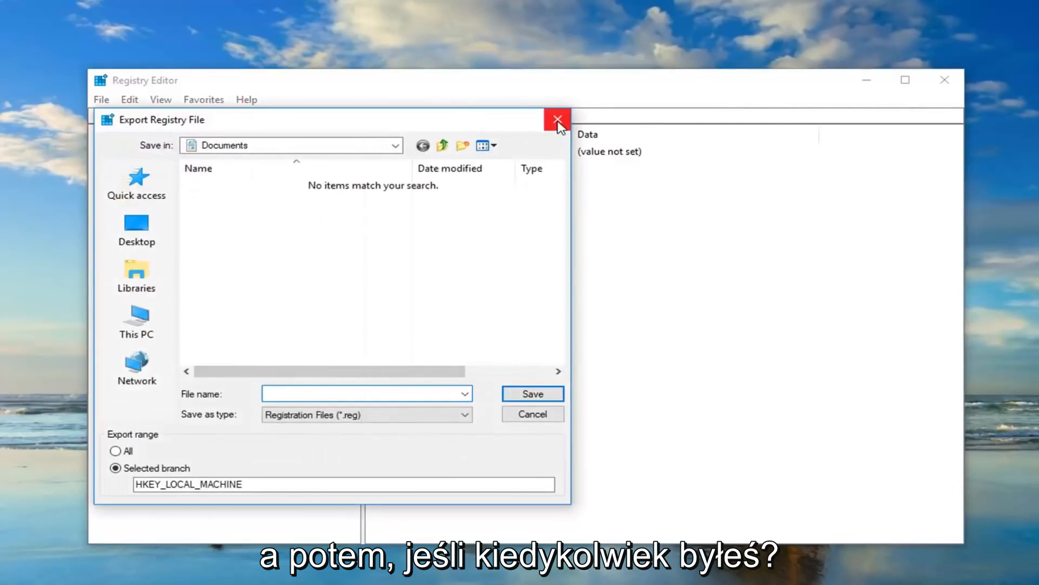
left_click(557, 120)
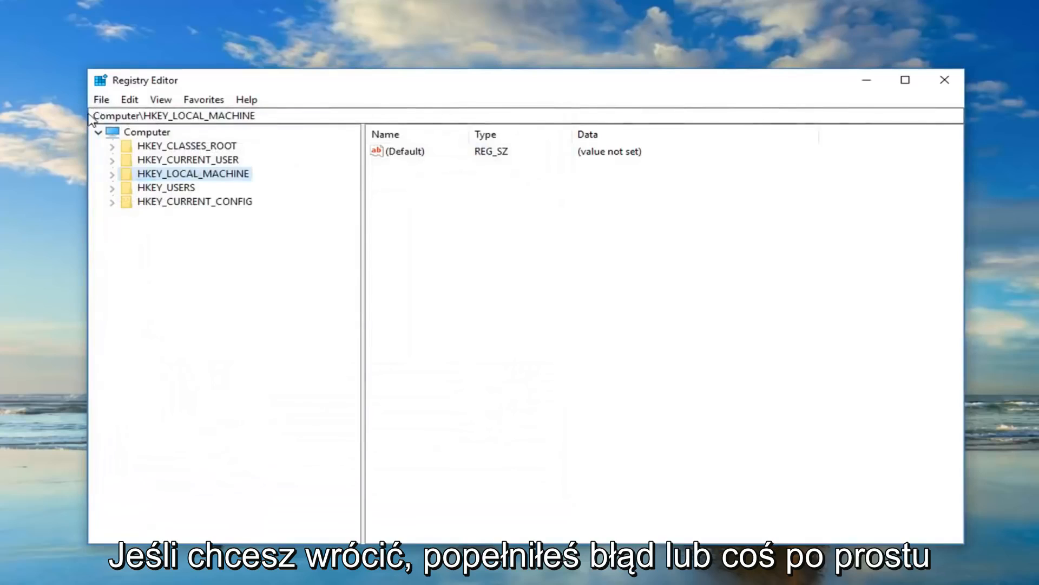
left_click(100, 99)
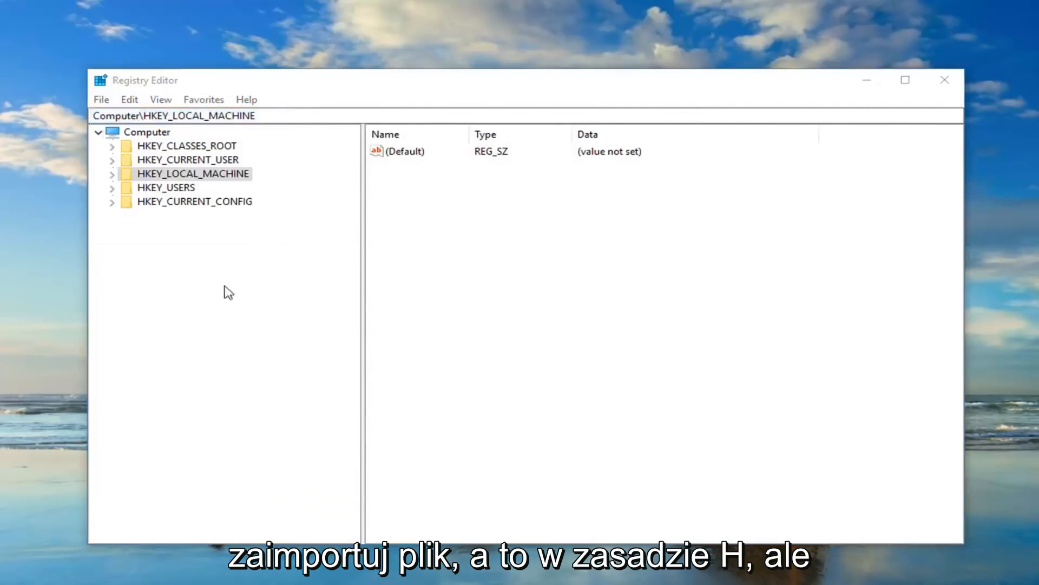
left_click(101, 100)
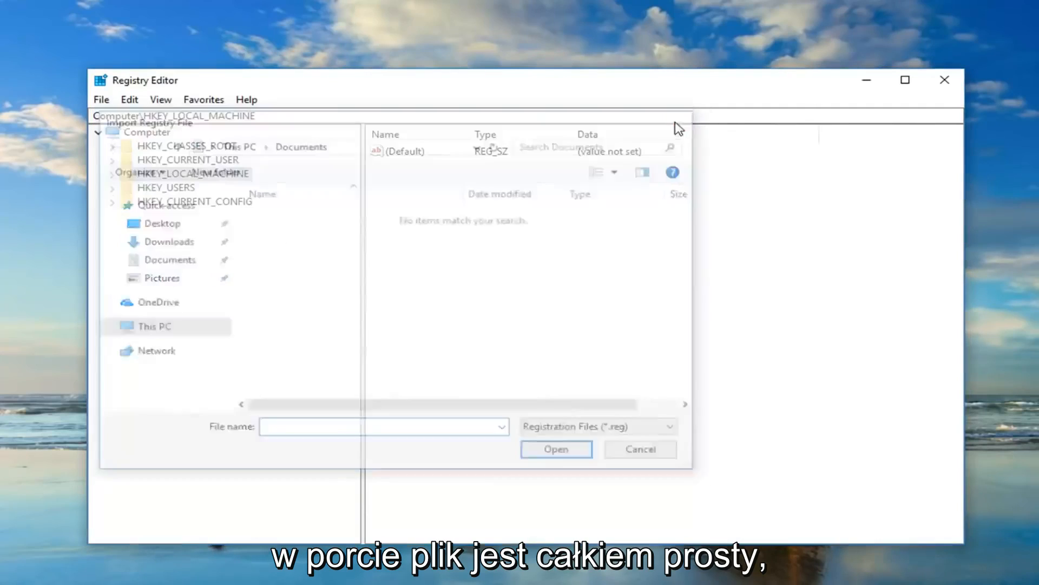
left_click(639, 449)
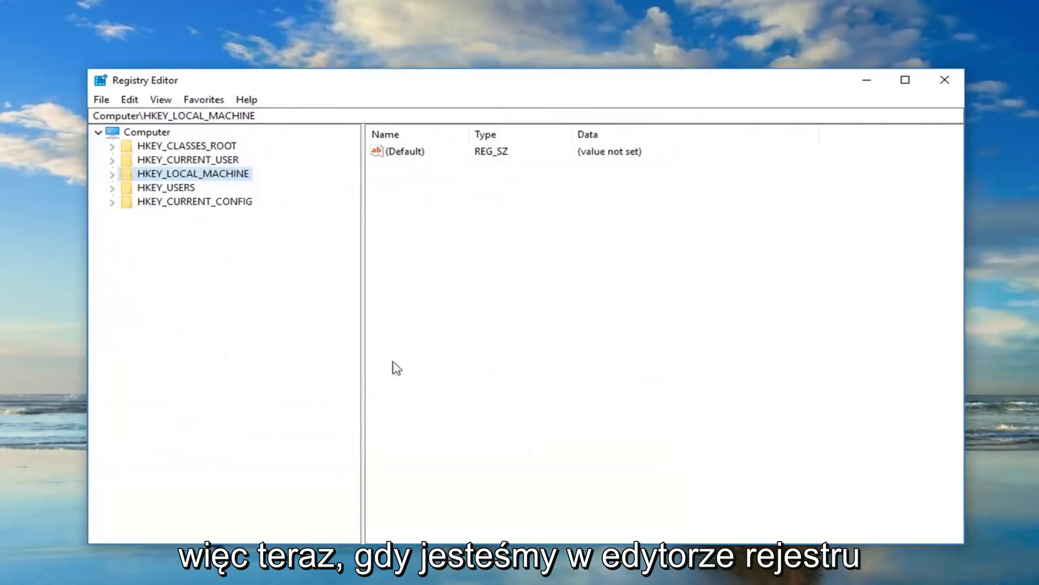
mouse_move(222, 192)
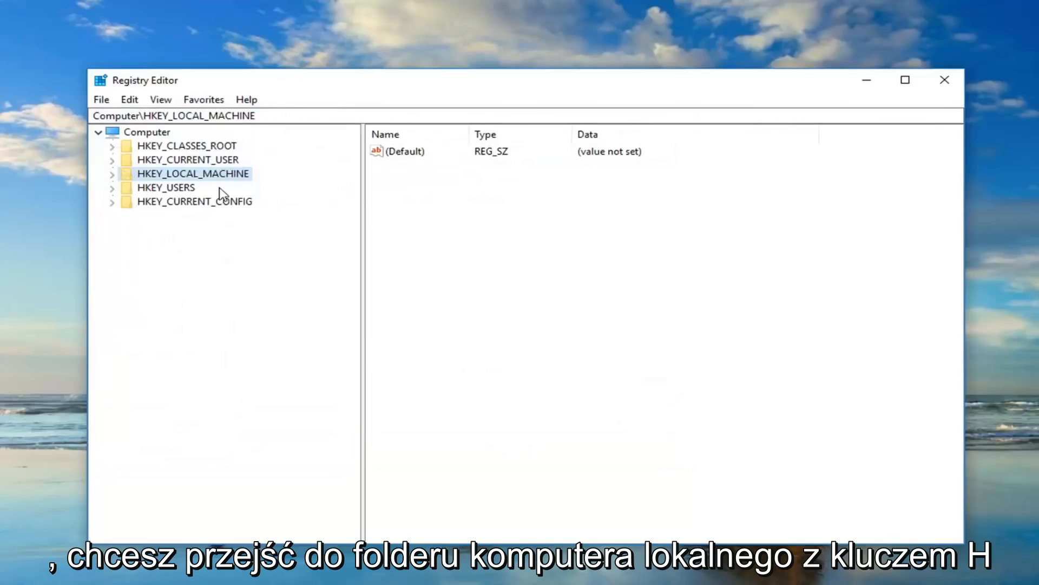
mouse_move(201, 188)
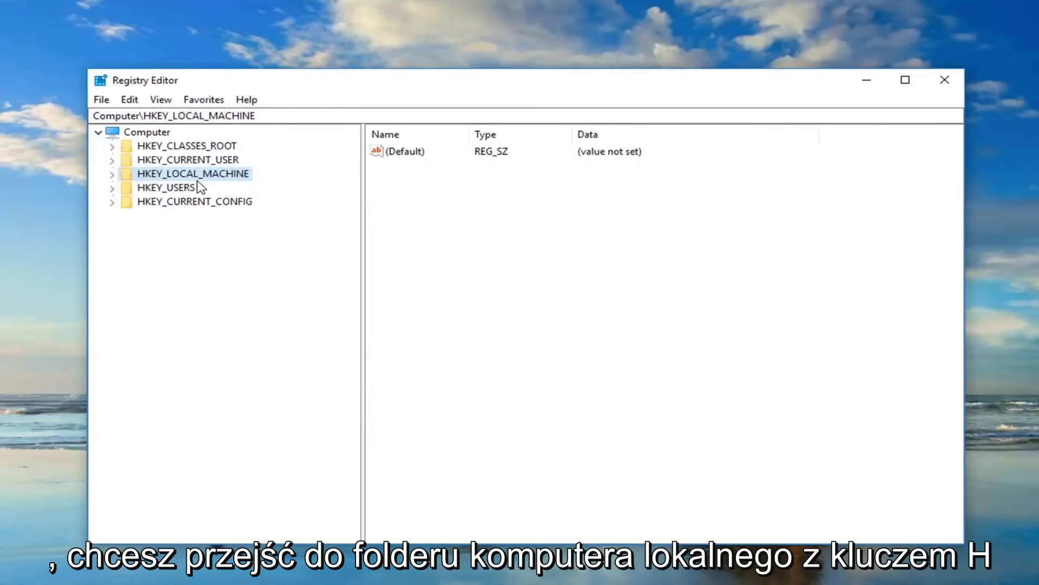
mouse_move(140, 177)
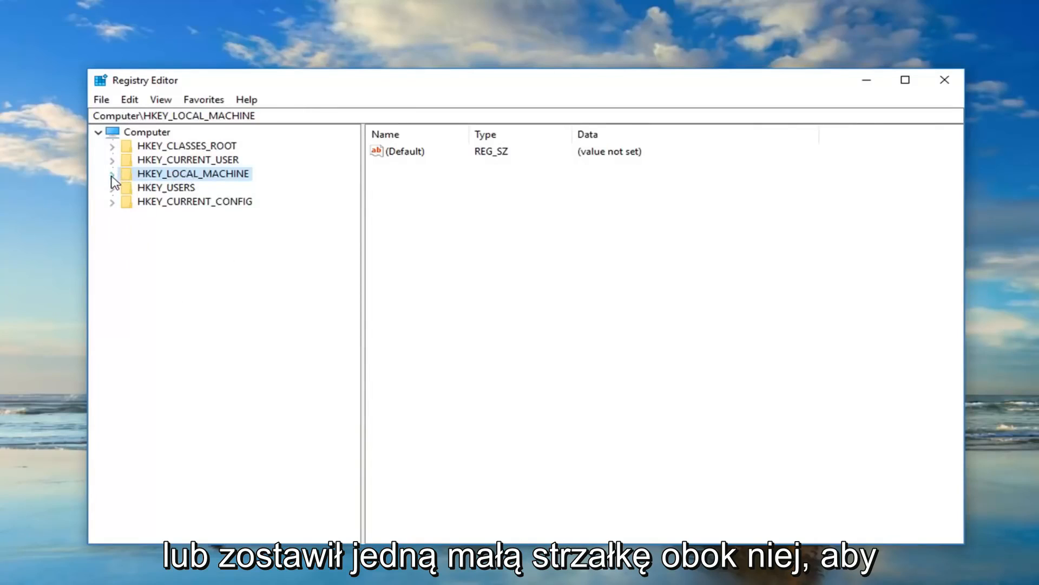
Step: Navigate to HKEY_LOCAL_MACHINE\SOFTWARE\Microsoft\Windows NT\CurrentVersion in the registry tree
left_click(112, 173)
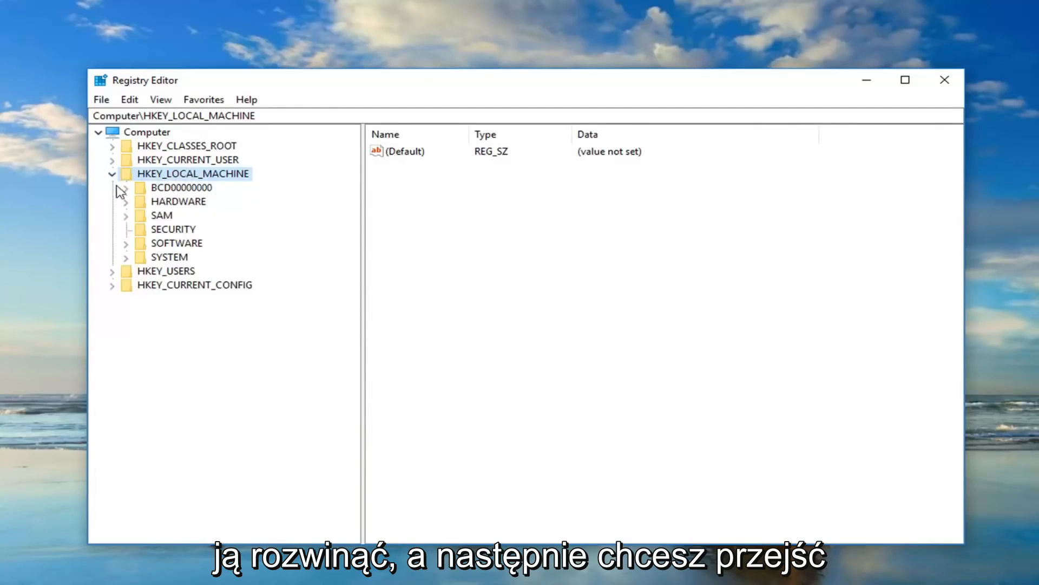
mouse_move(145, 228)
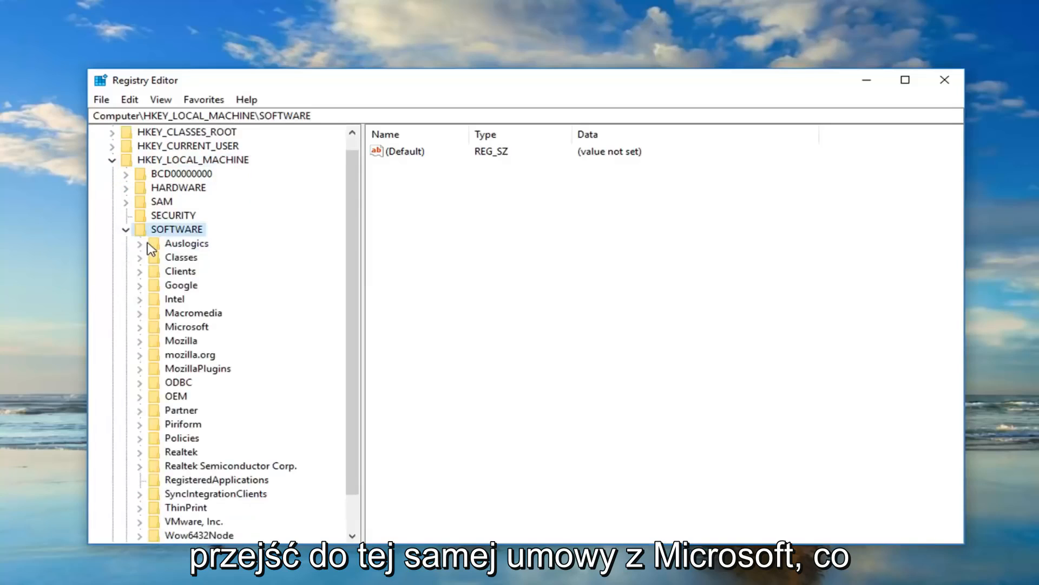
left_click(187, 326)
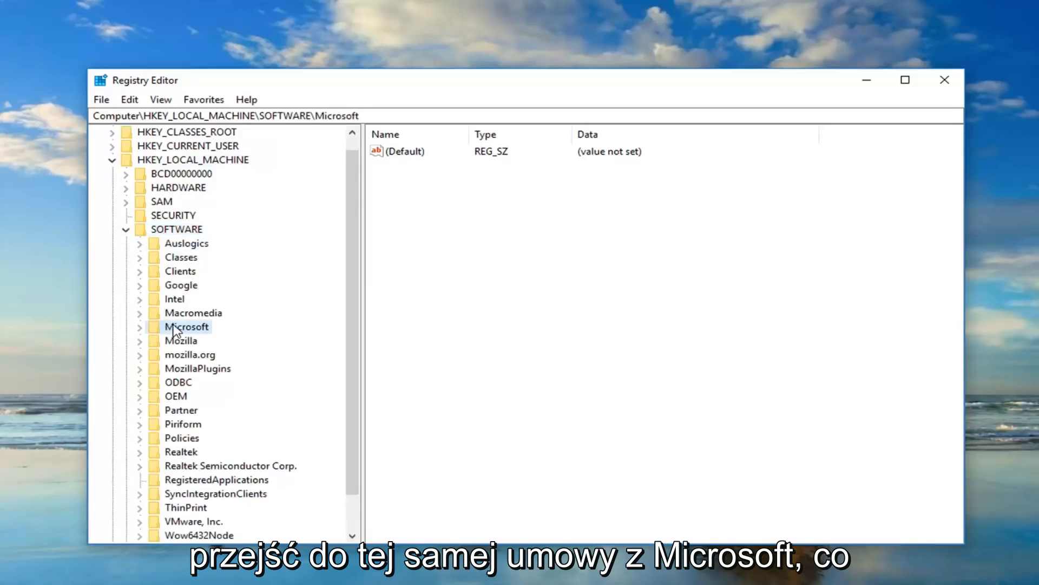
left_click(140, 326)
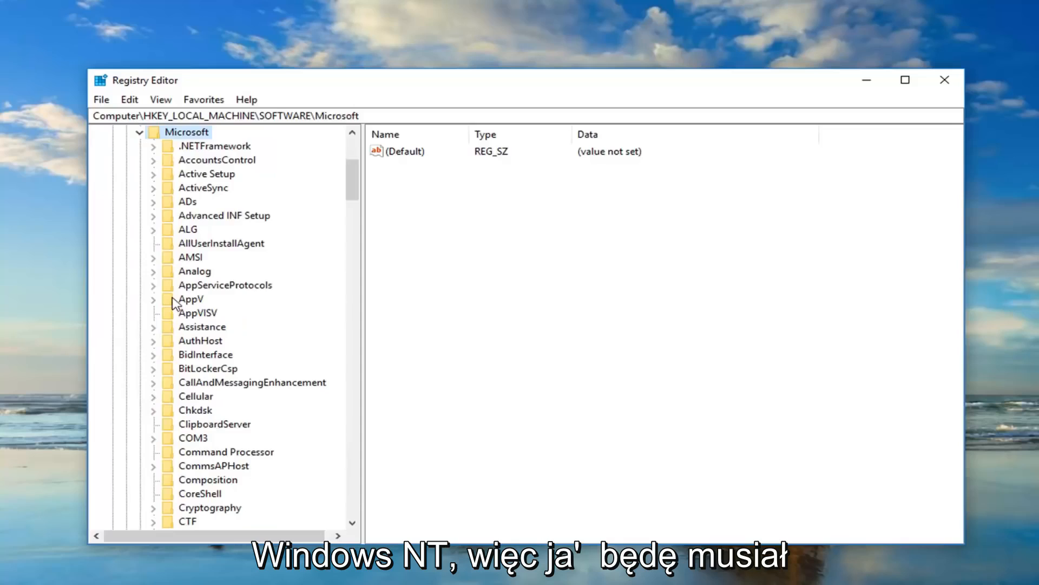
scroll("down", 3)
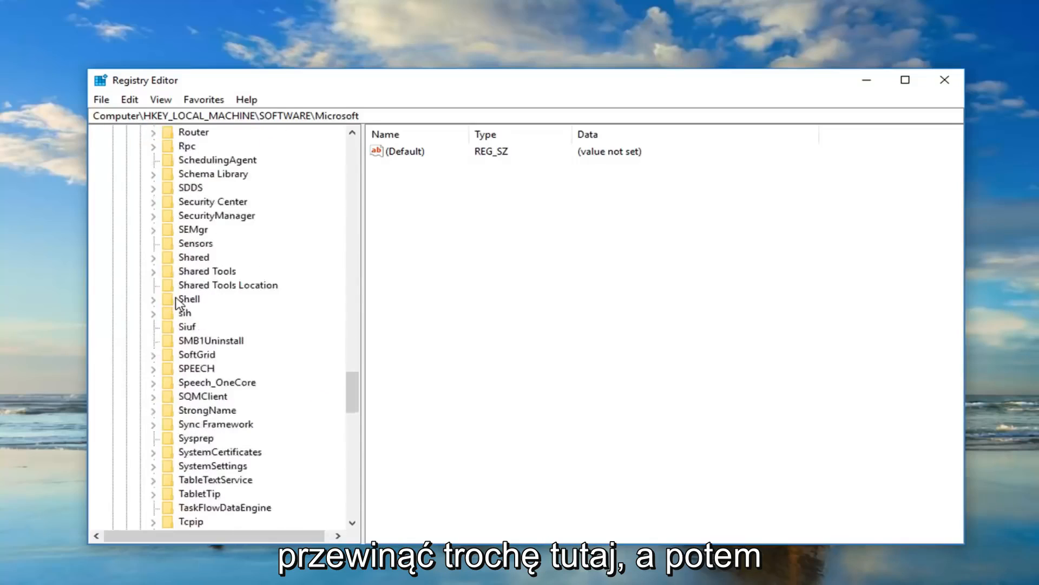
scroll("down", 3)
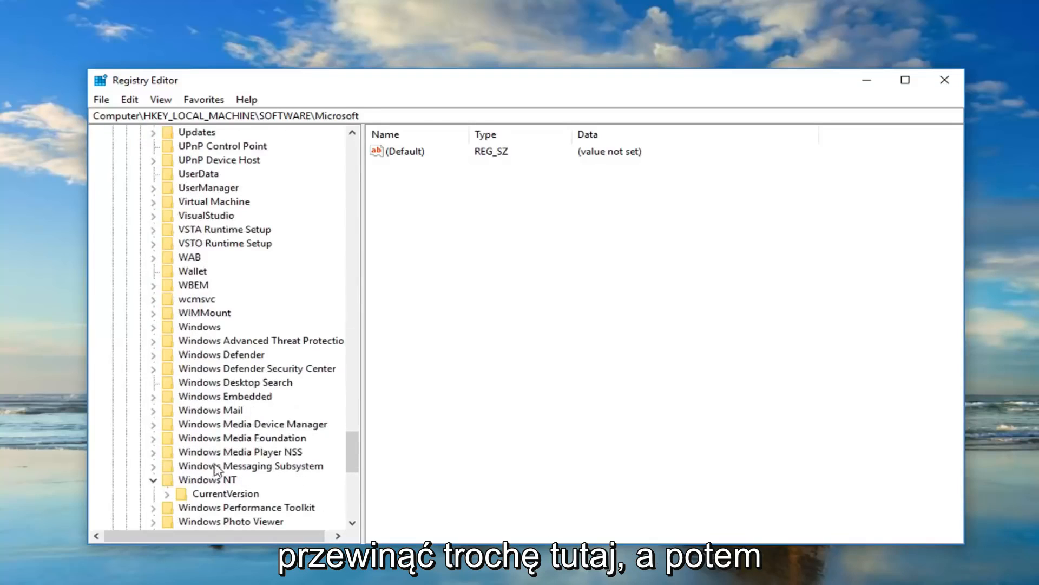
left_click(225, 493)
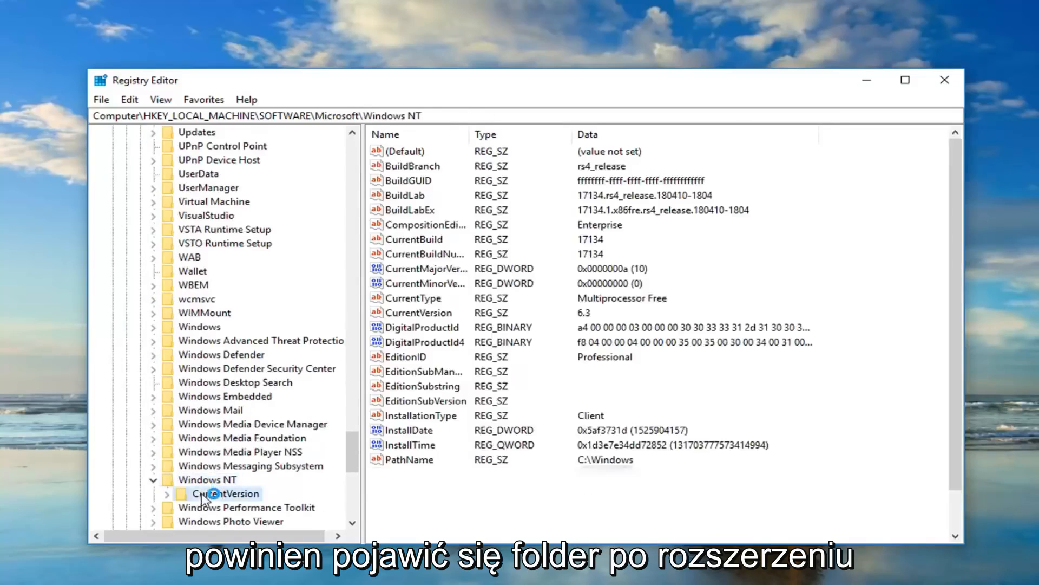
left_click(228, 493)
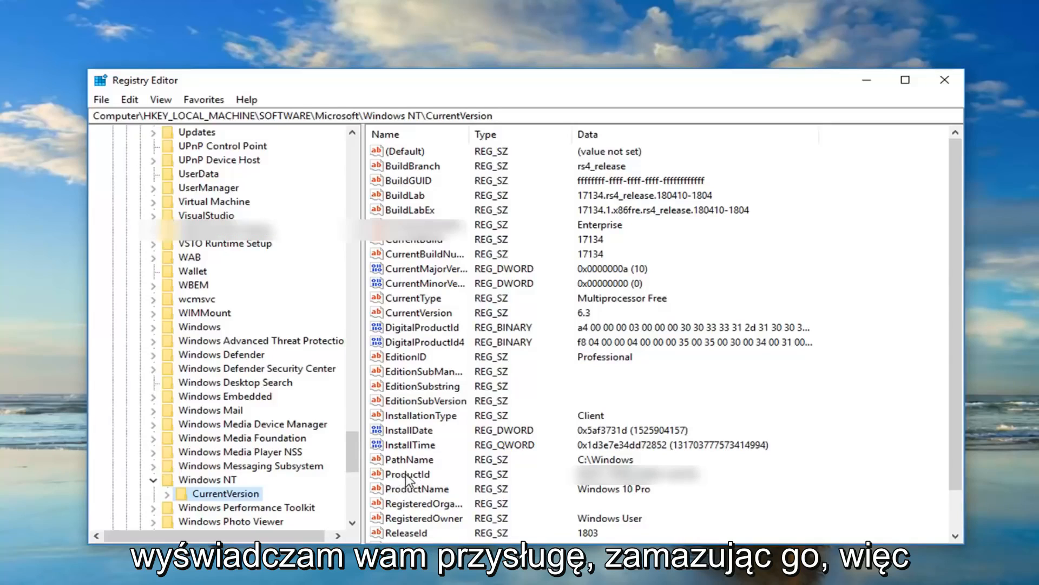
left_click(407, 474)
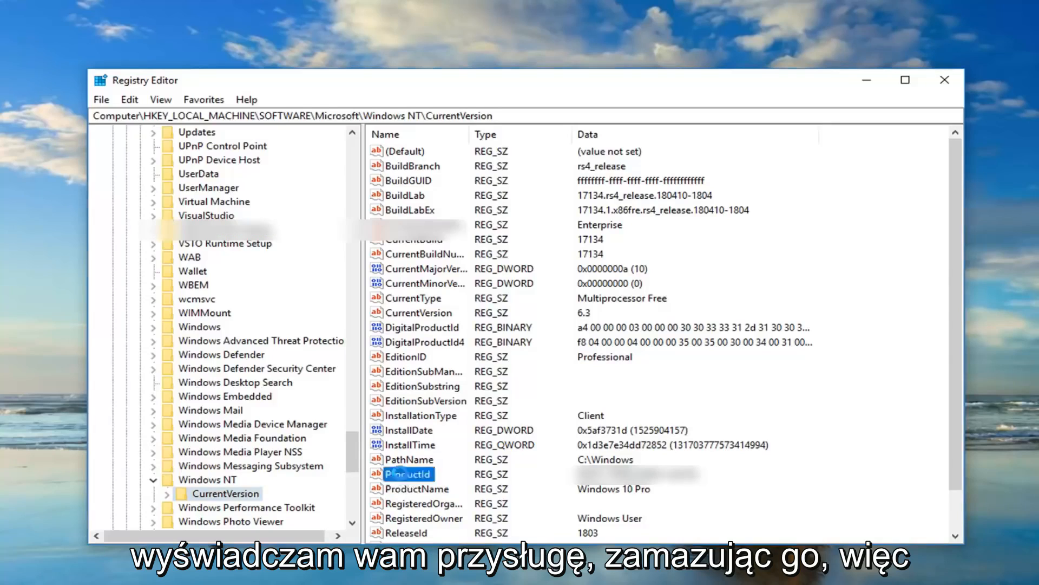
double_click(410, 473)
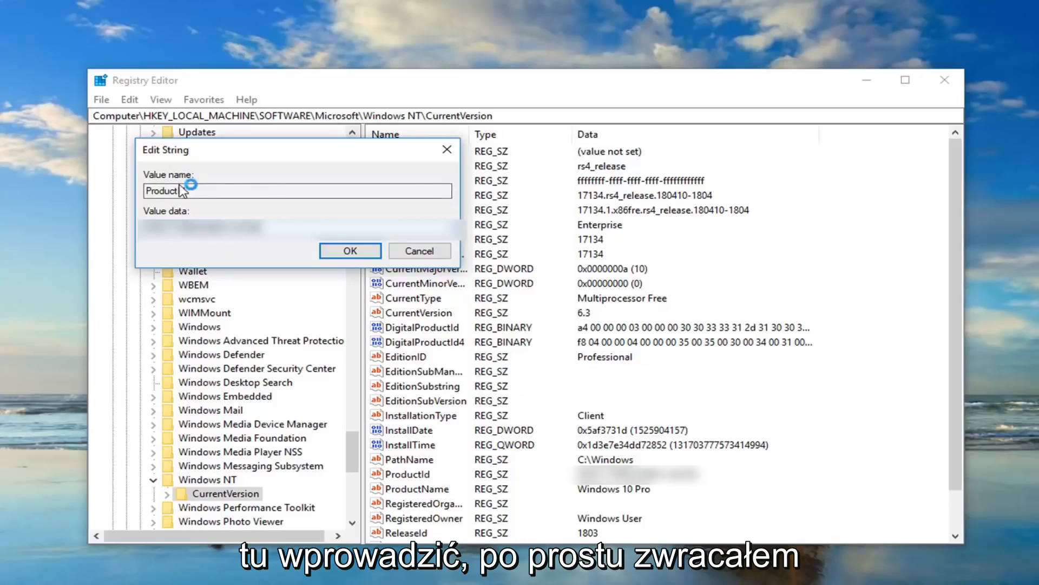
type("Id")
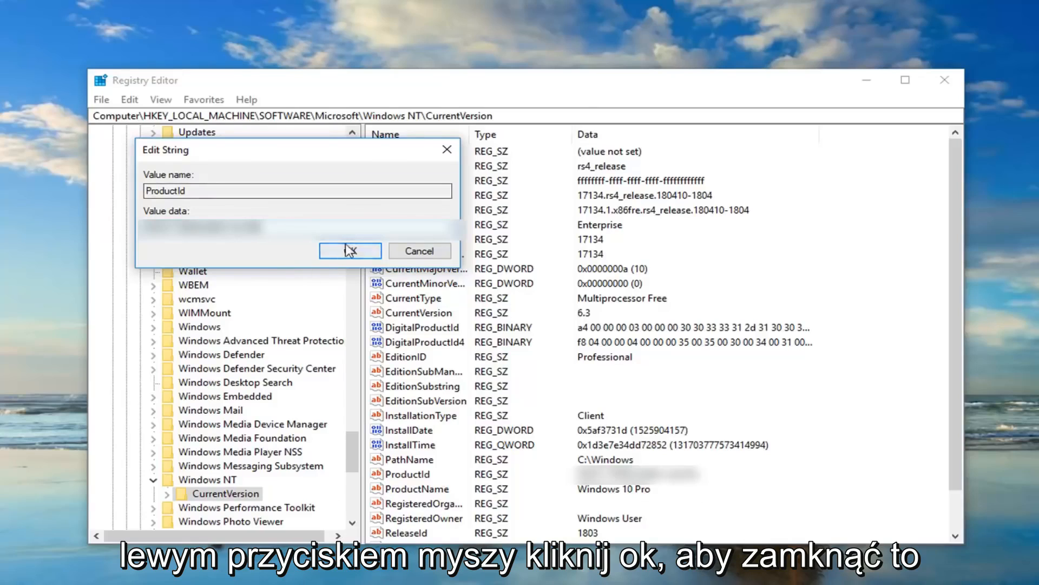
left_click(349, 250)
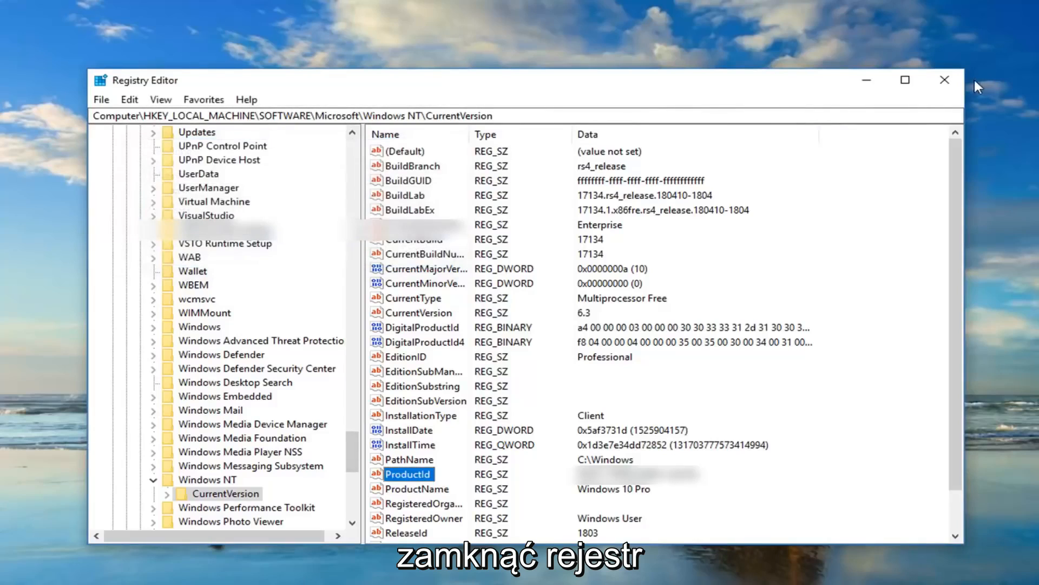